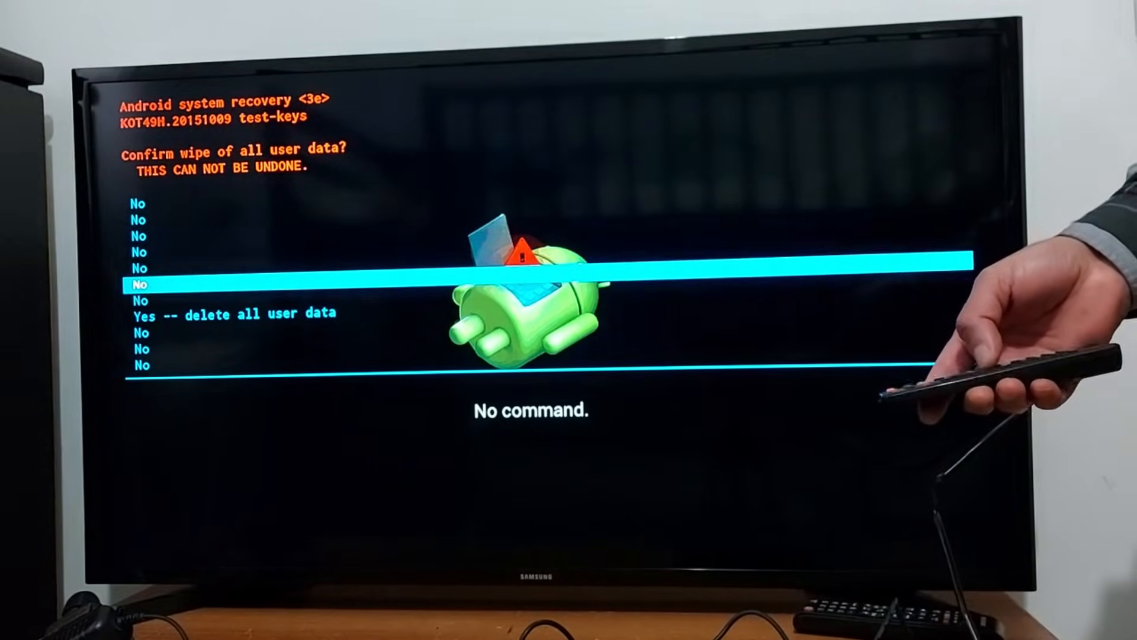
- Highlight 'Yes -- delete all user data' to wipe the TV box
{"action": "key", "text": "down"}
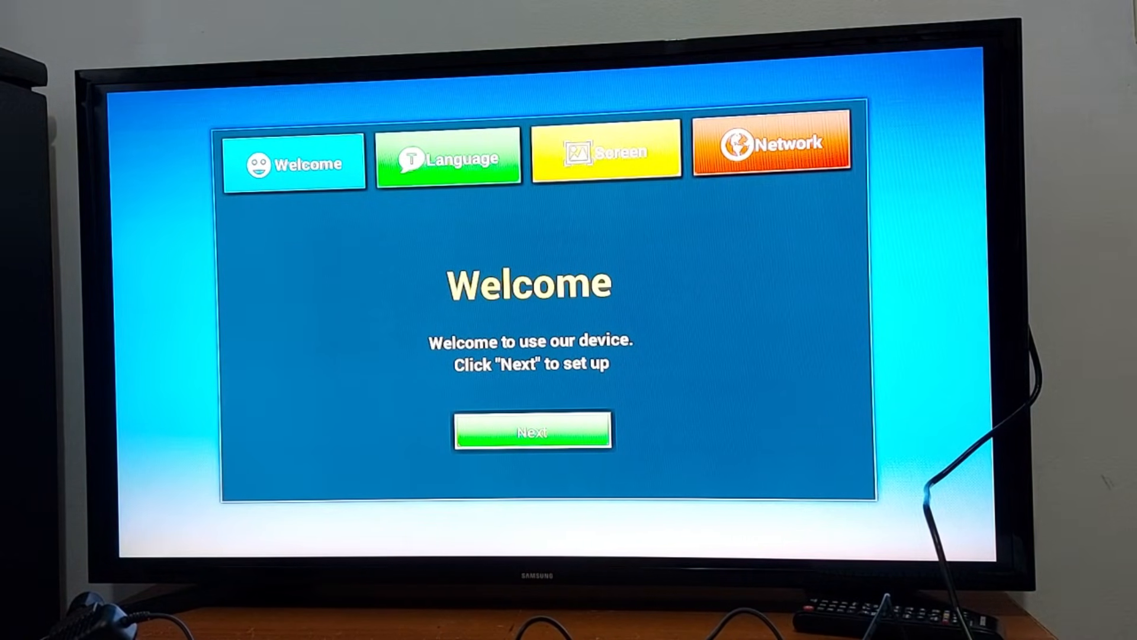
- Continue past the Welcome screen to the Network settings with Wi-Fi enabled
{"action": "left_click", "coordinate": [532, 429]}
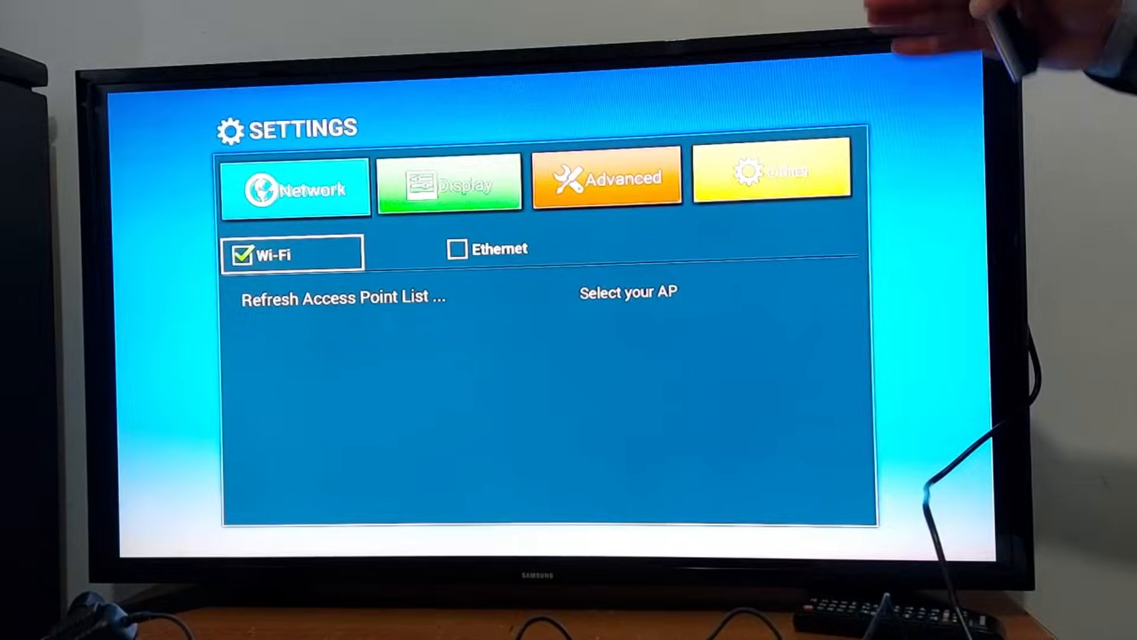